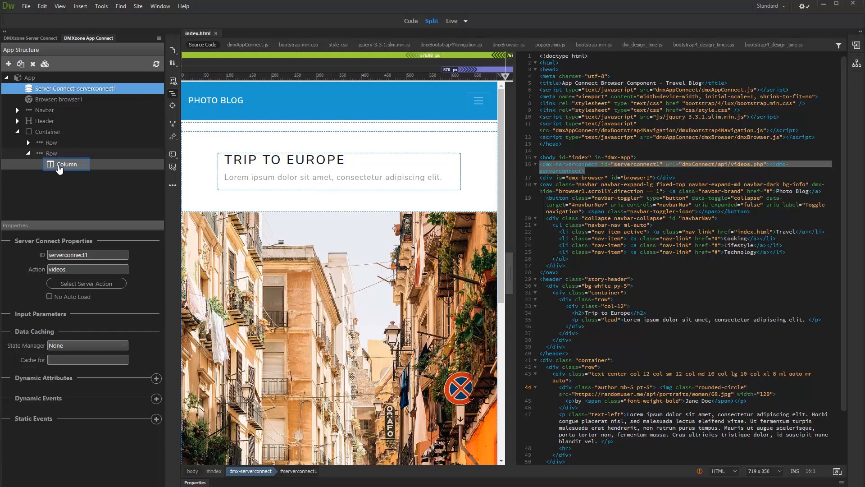
Step: Insert a Video component (video1) inside the empty column via Insert Inside > Media > Video
right_click(65, 164)
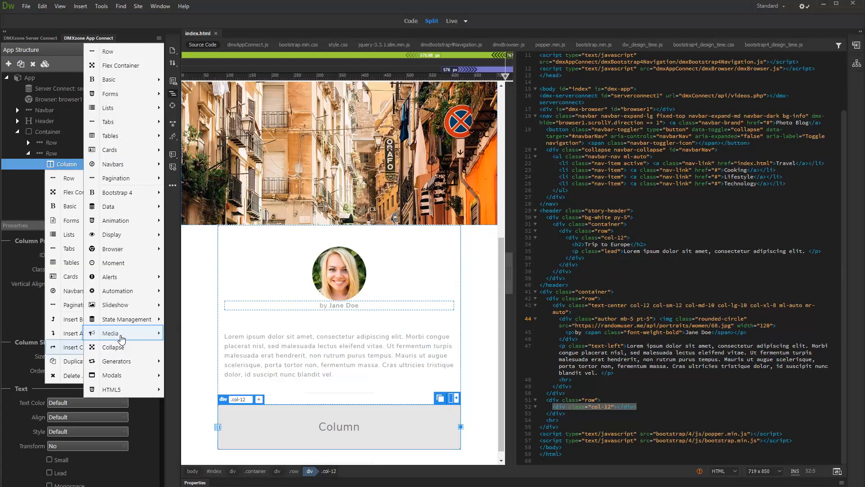
left_click(109, 332)
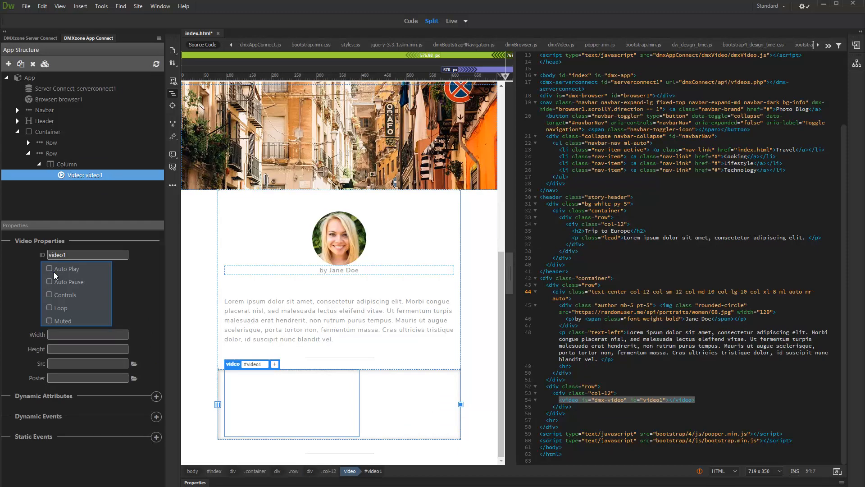
Step: Set the video1 player's width to 100%
left_click(87, 334)
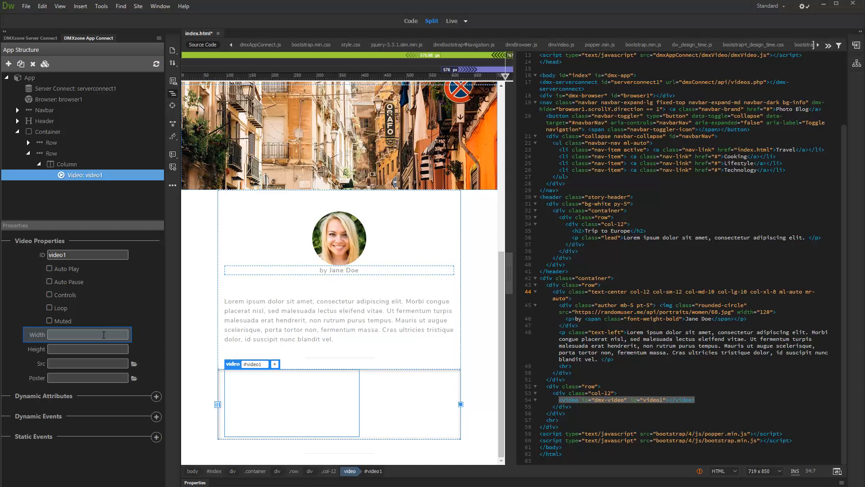
type("100%")
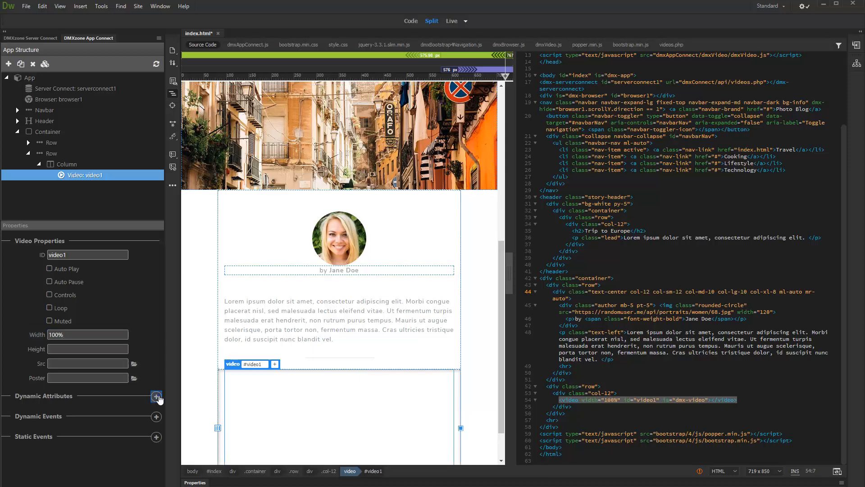
Step: Add a dynamic Source attribute to video1 from the Video group
left_click(156, 396)
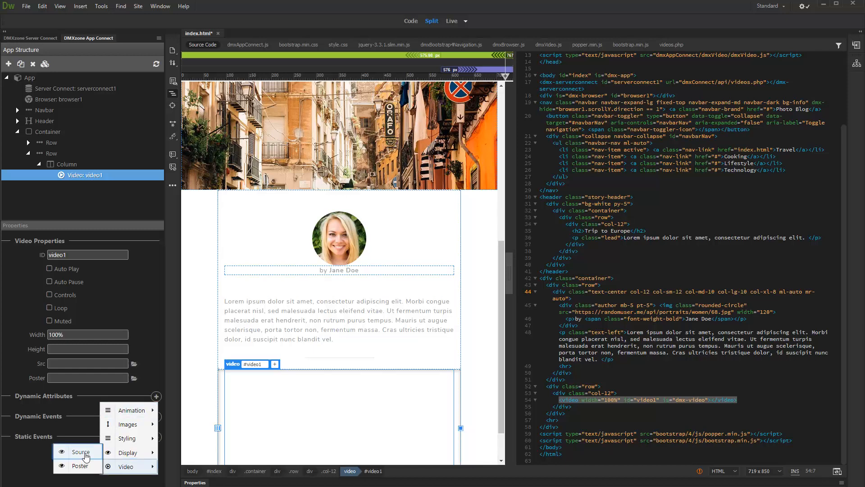
left_click(80, 451)
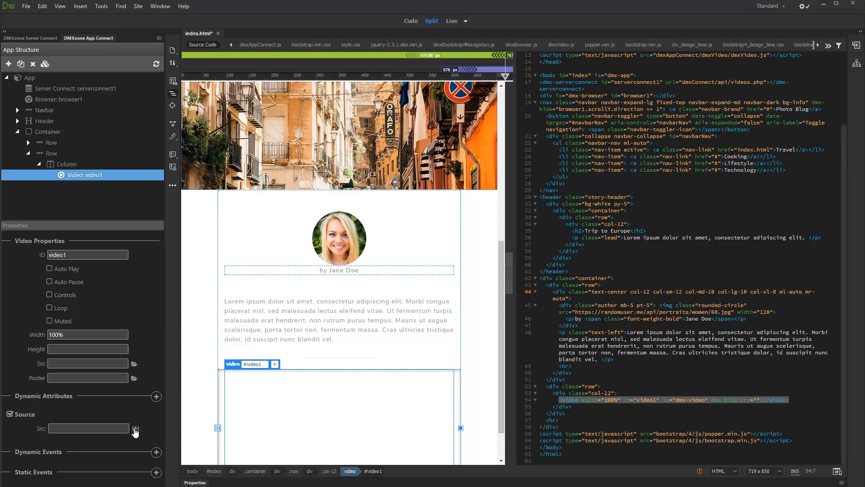
Step: Bind the video source to serverconnect1 query1's video field
left_click(134, 429)
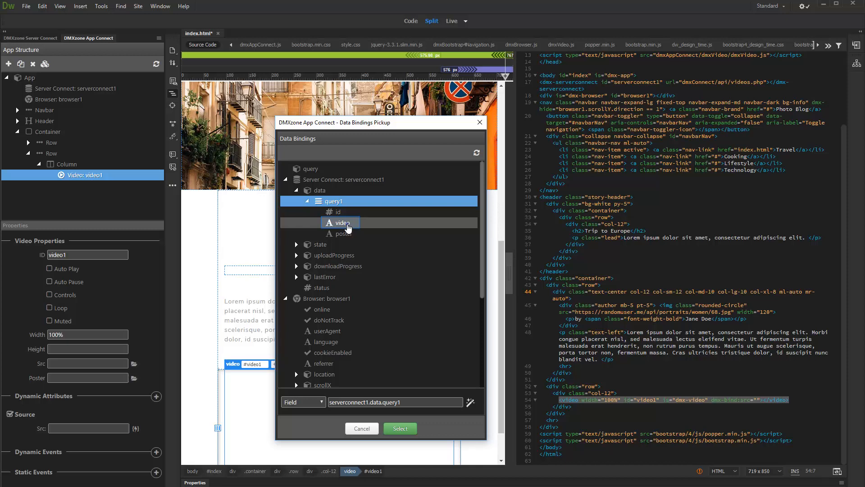
left_click(341, 223)
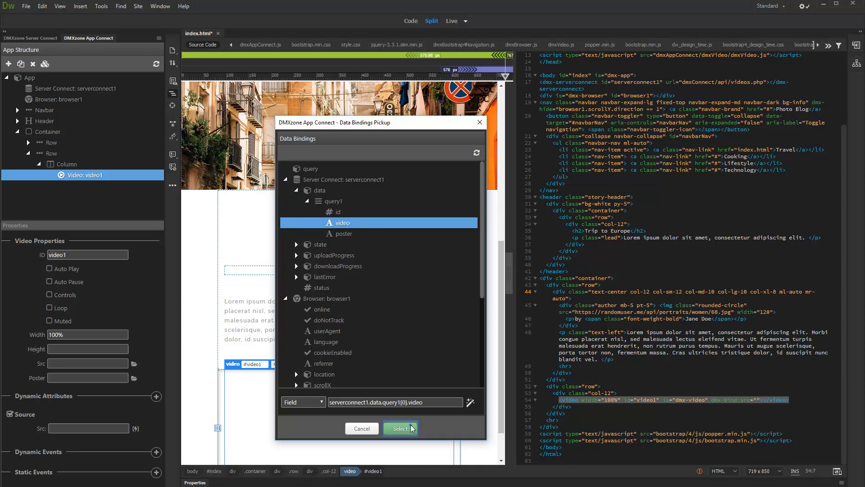
left_click(400, 428)
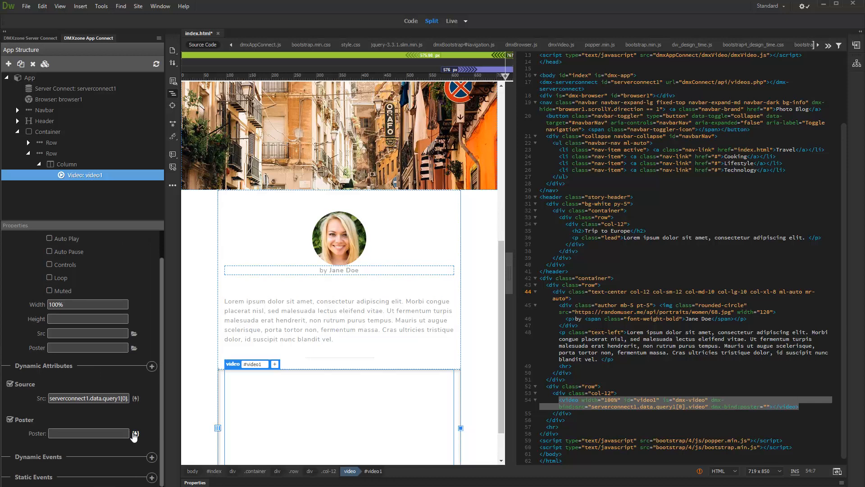
Step: Bind the video poster to serverconnect1 query1's poster field
left_click(134, 433)
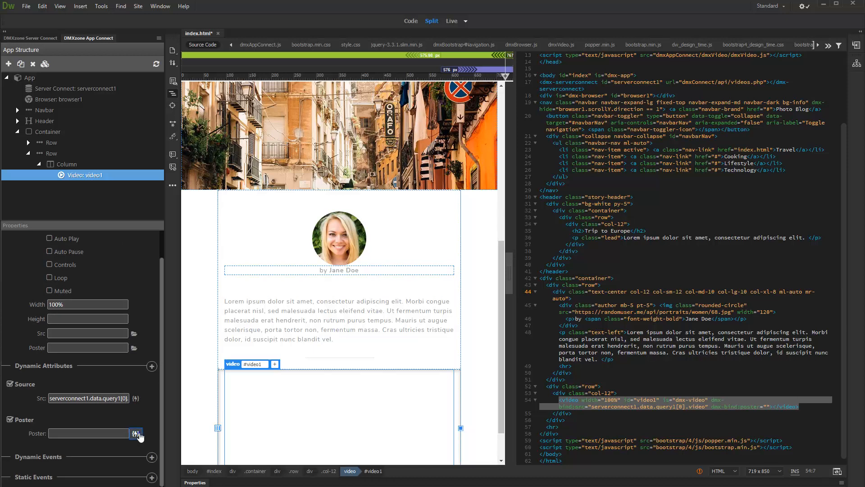
left_click(135, 433)
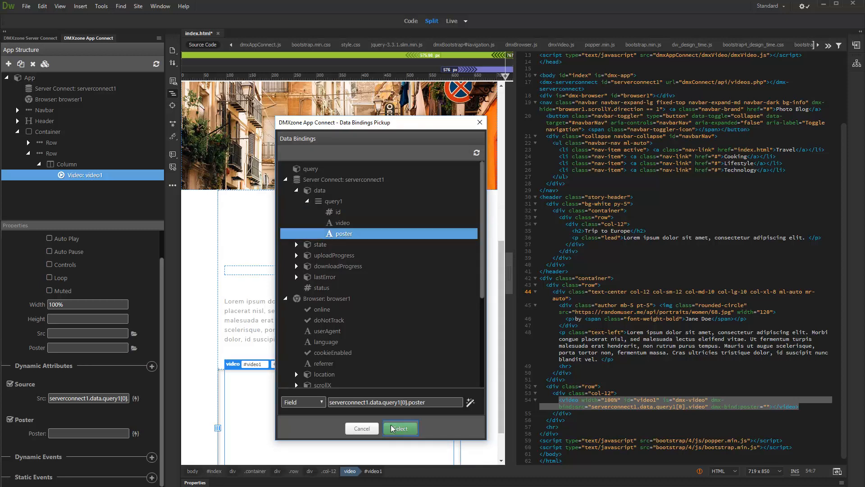
left_click(400, 428)
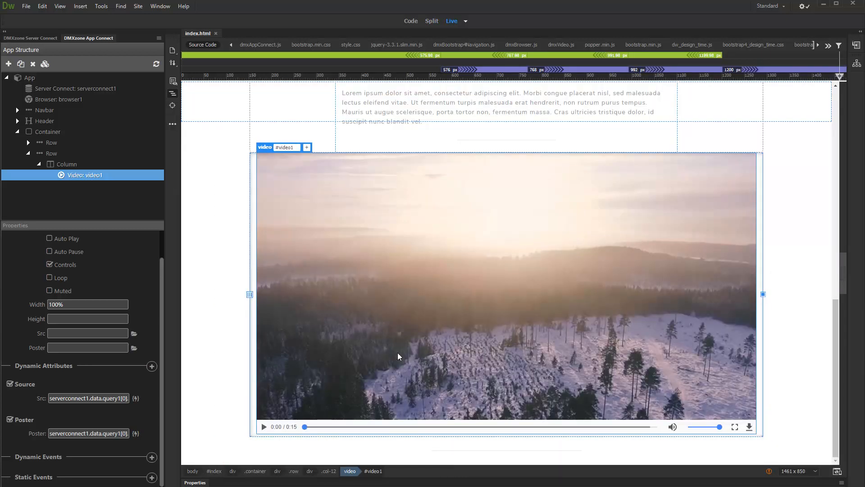